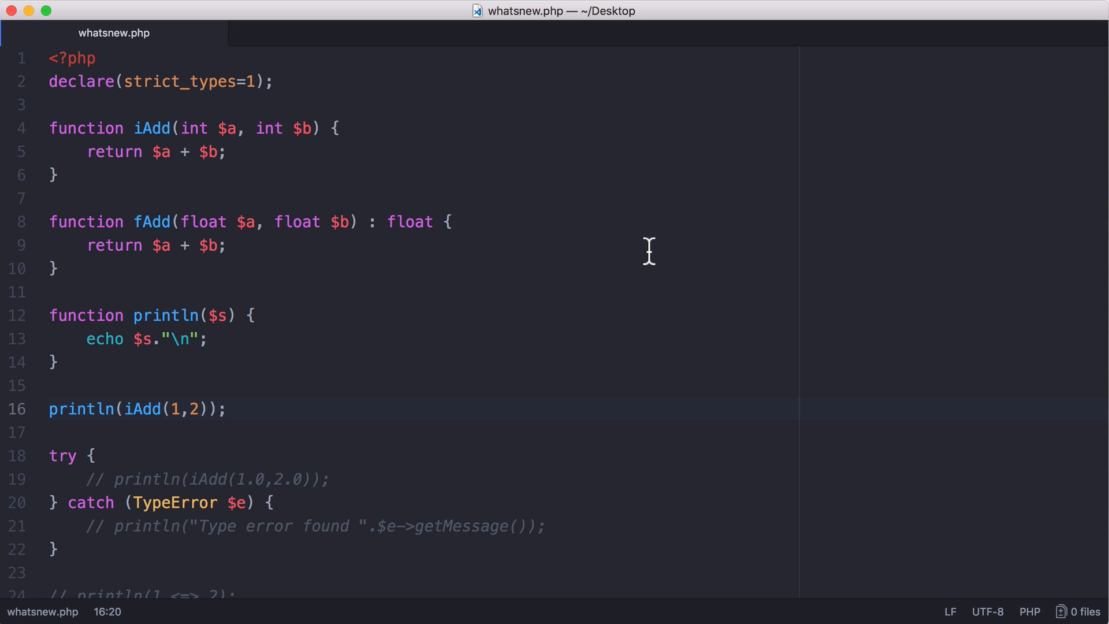
Step: Inspect the int type hint of parameter $b in the iAdd signature
click(200, 129)
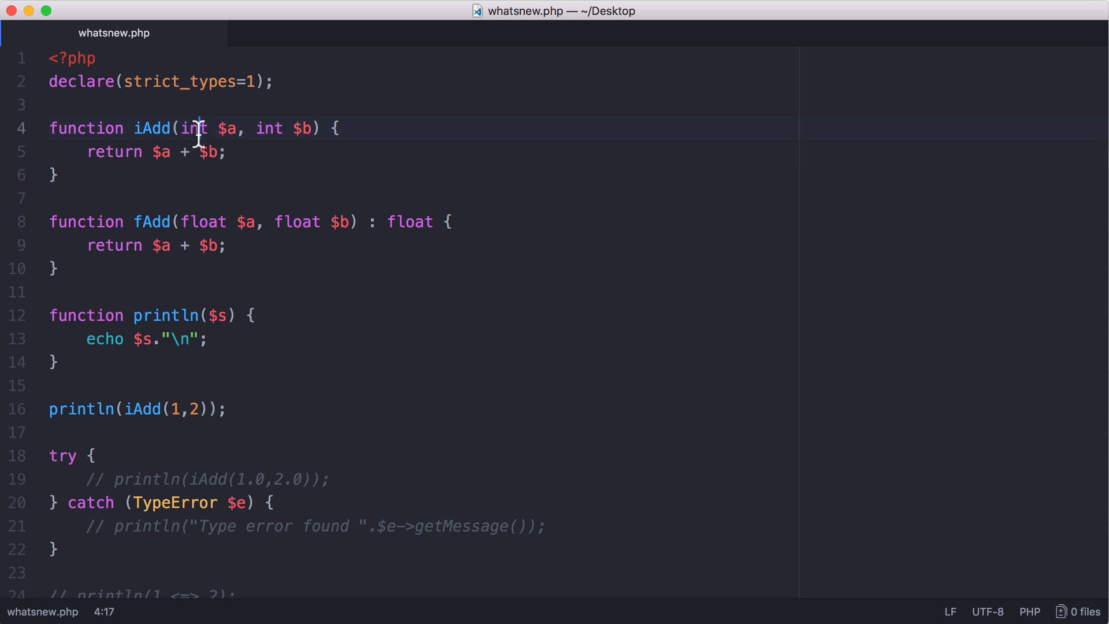
double_click(190, 128)
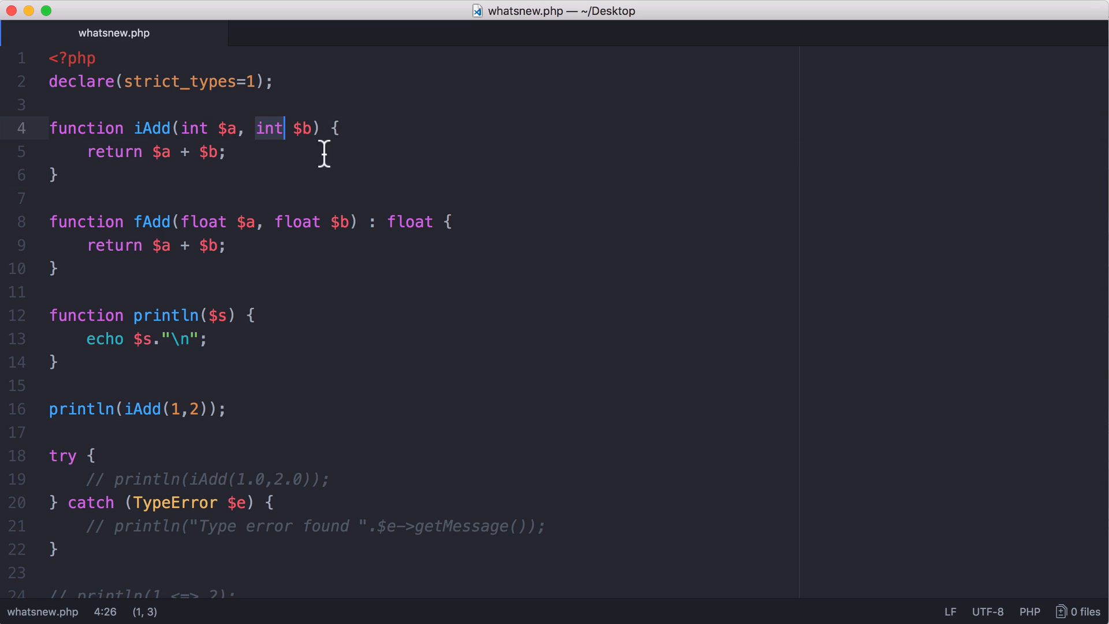
mouse_move(289, 110)
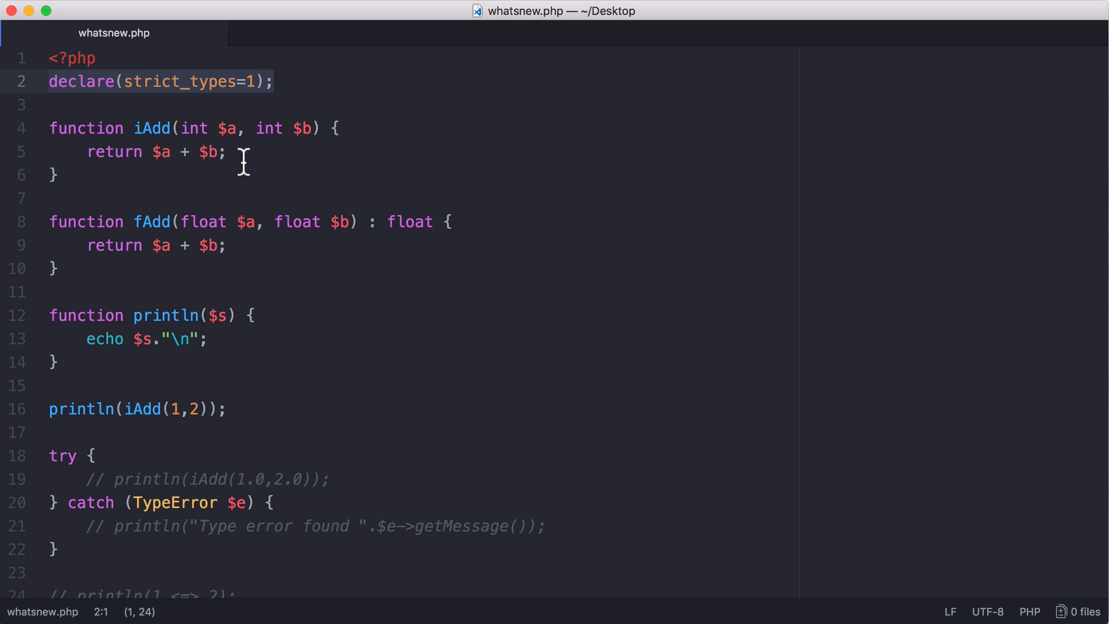
double_click(192, 129)
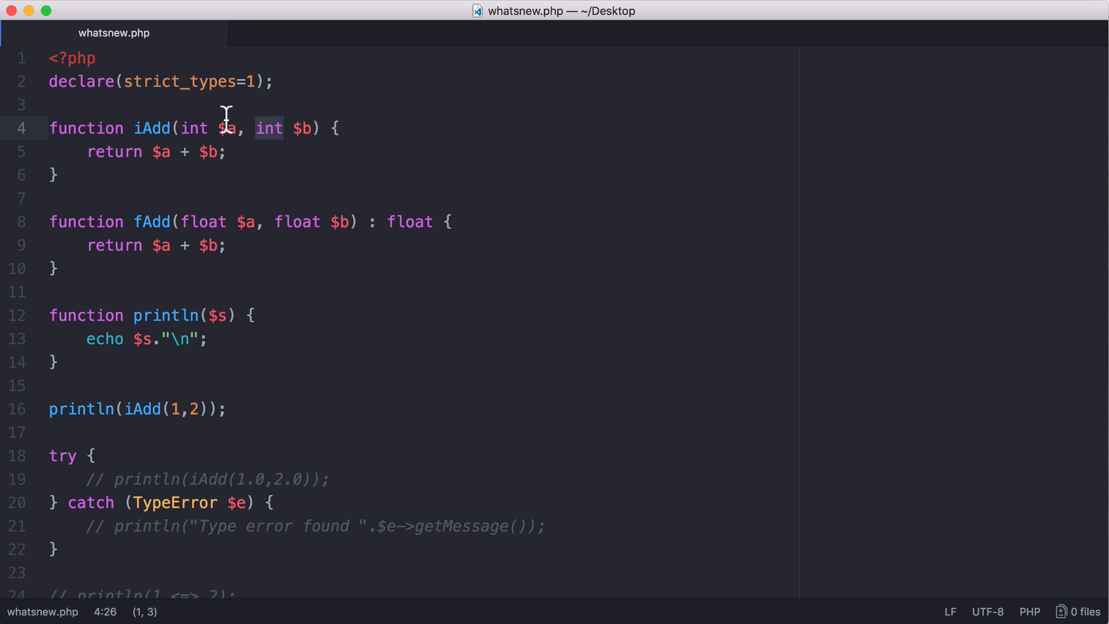
mouse_move(360, 131)
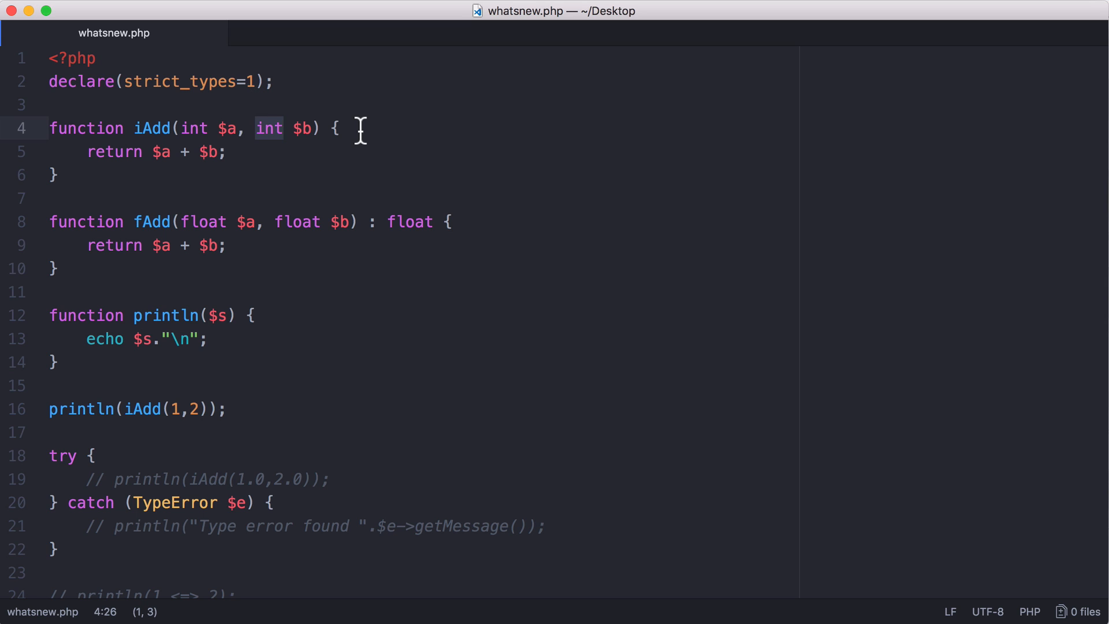
Step: Add println(iAdd("1","2")); calling iAdd with string arguments
text(println(iAdd());)
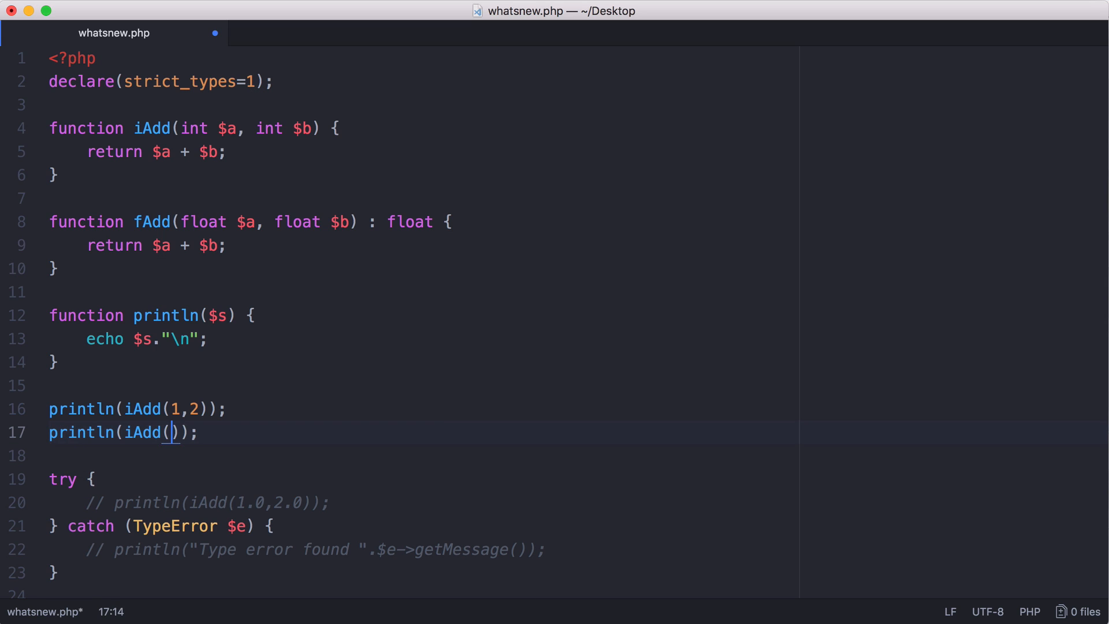
mouse_move(310, 439)
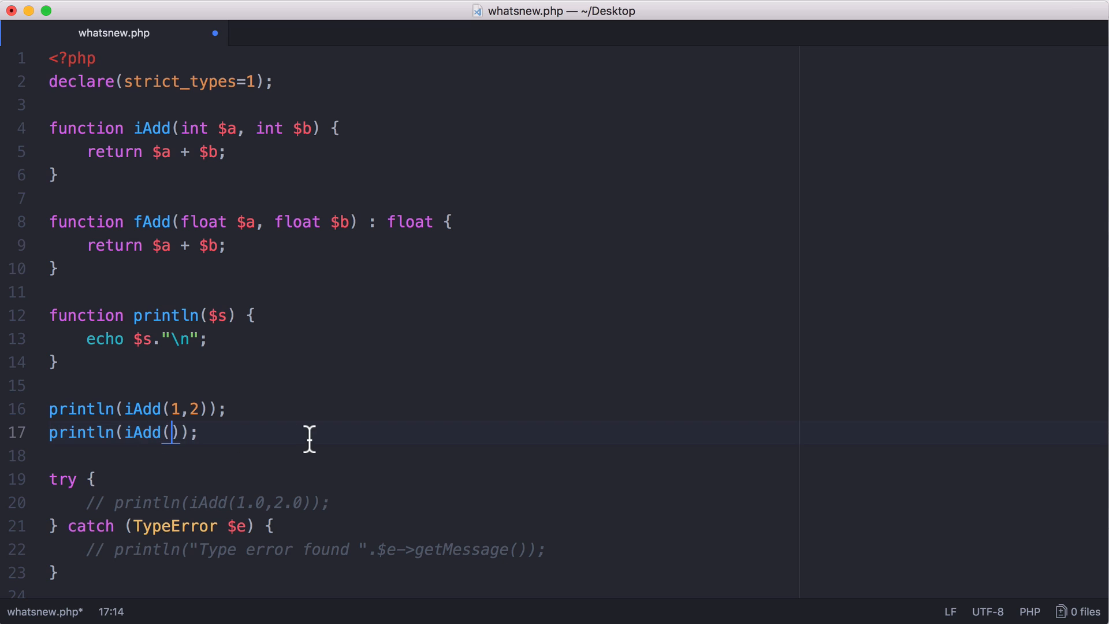
text("1","2")
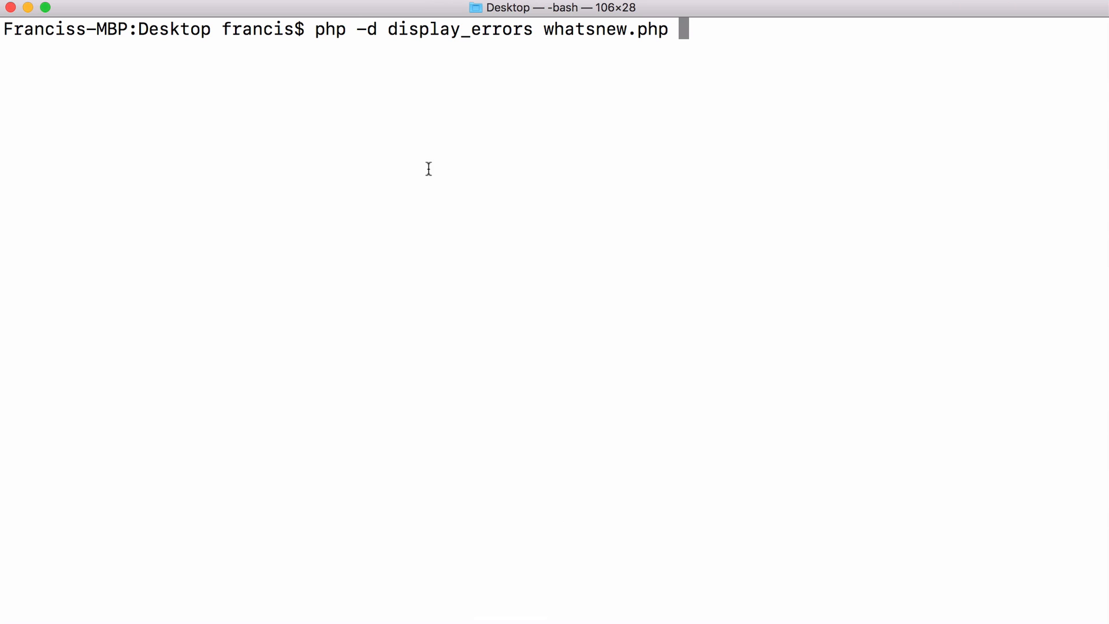
Step: Review the display_errors run and highlight the TypeError about Argument 1 under strict types
drag(357, 28, 533, 29)
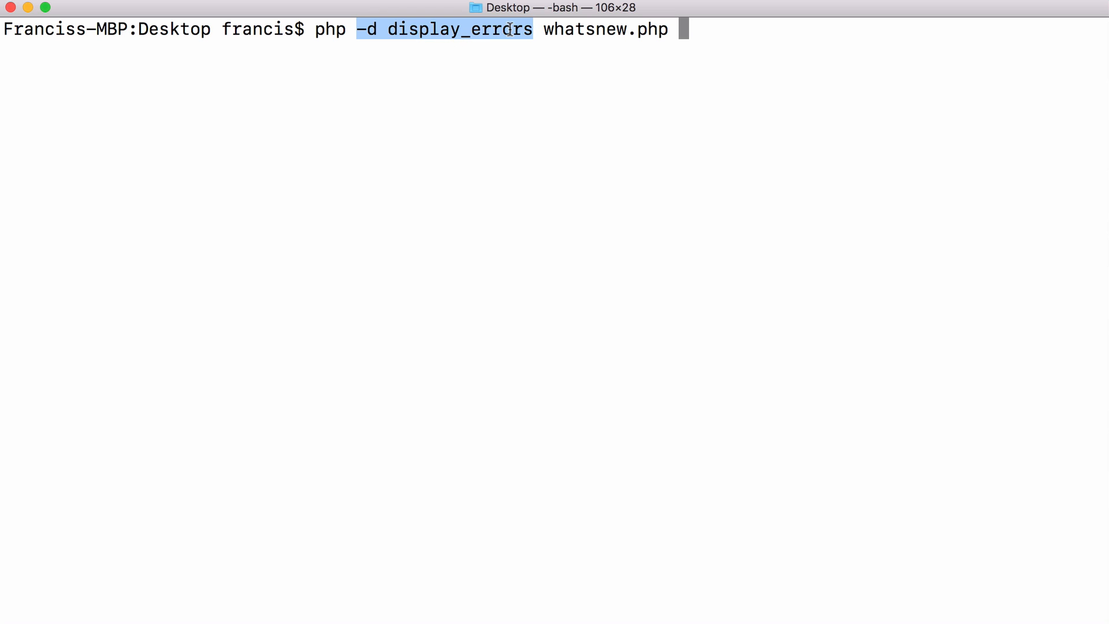
mouse_move(622, 134)
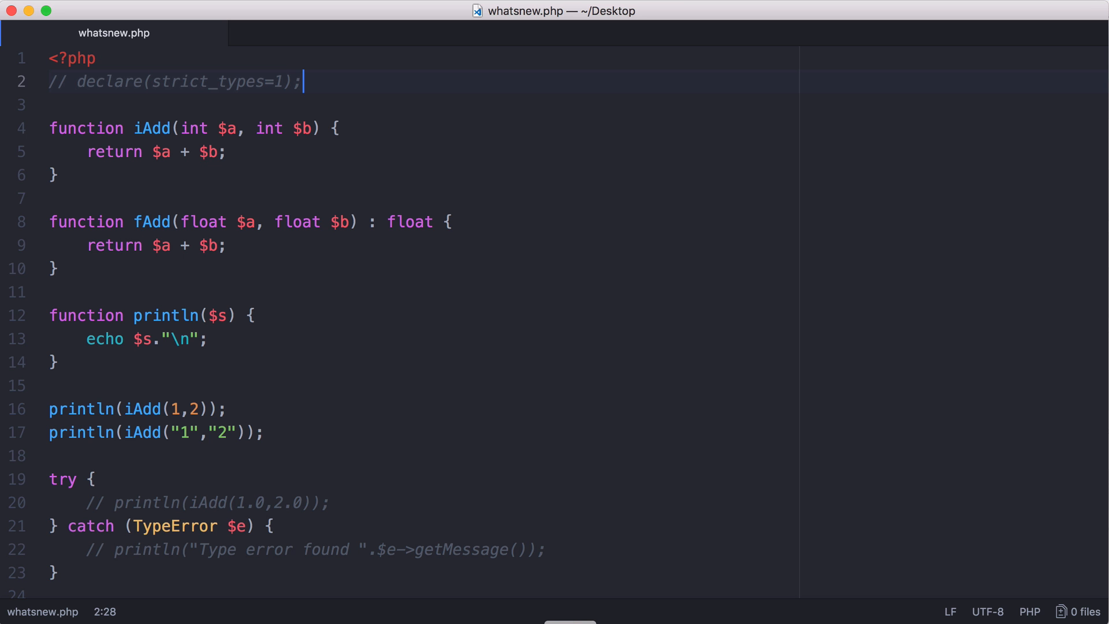
double_click(192, 128)
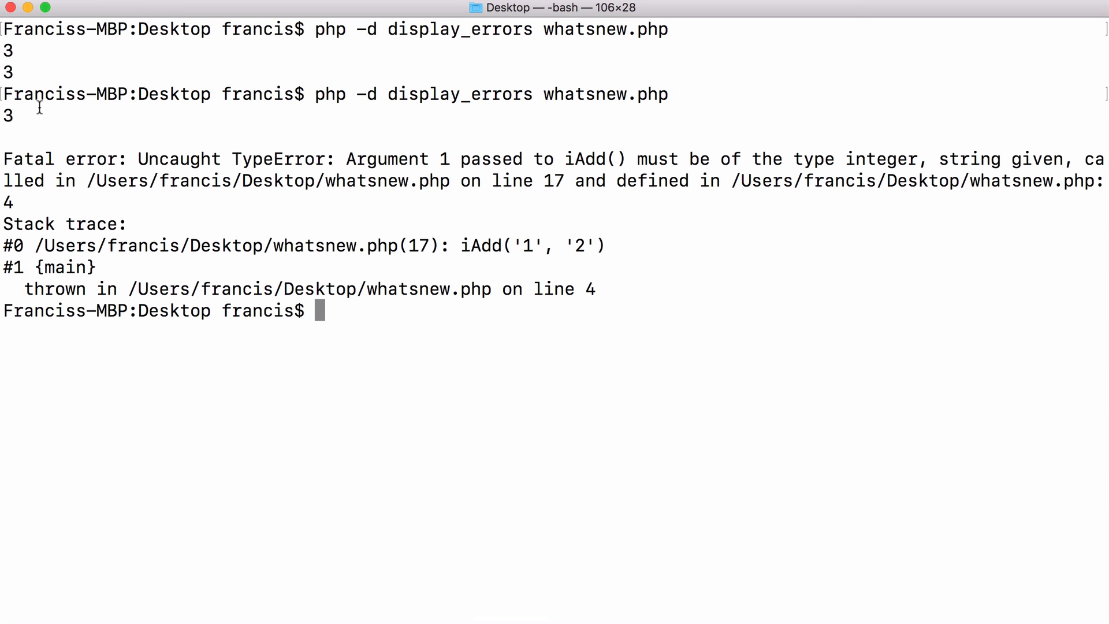
drag(179, 158, 458, 159)
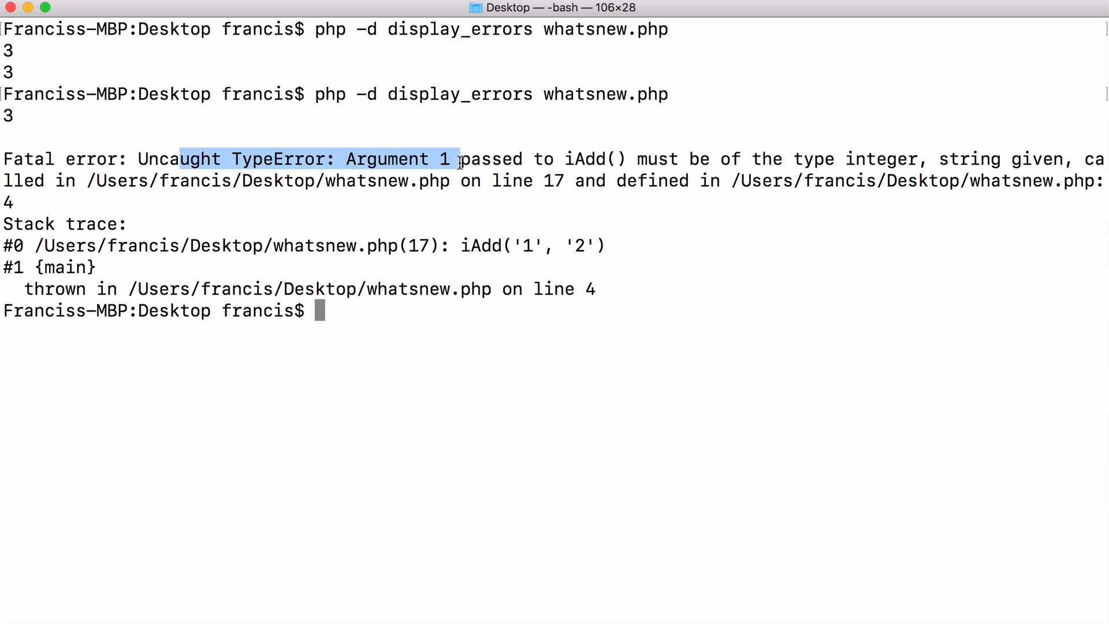
drag(460, 158, 541, 181)
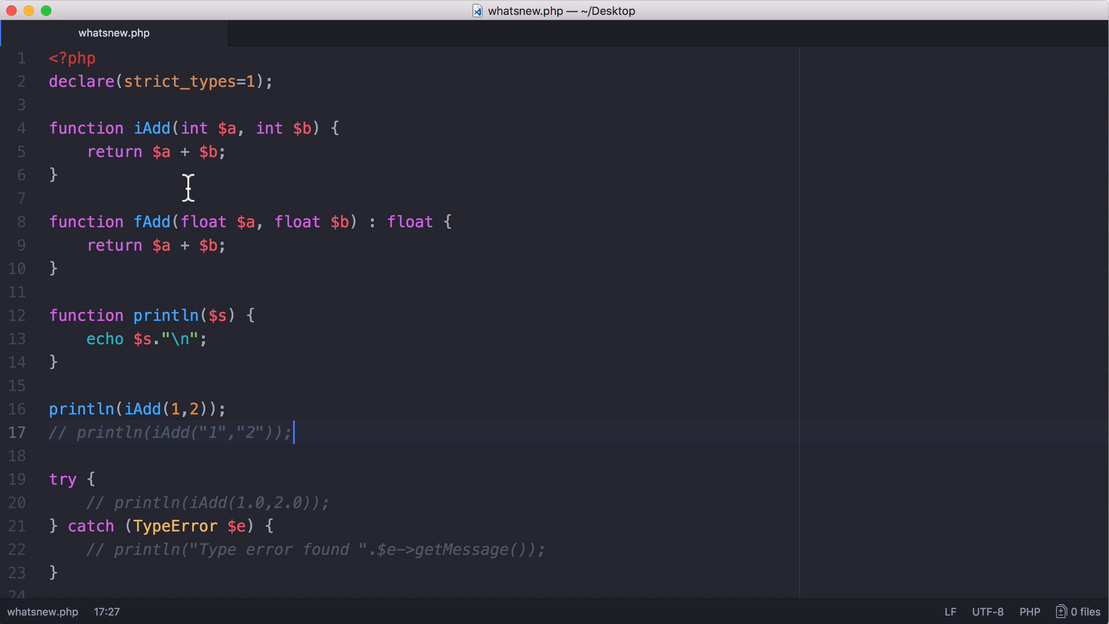
mouse_move(351, 245)
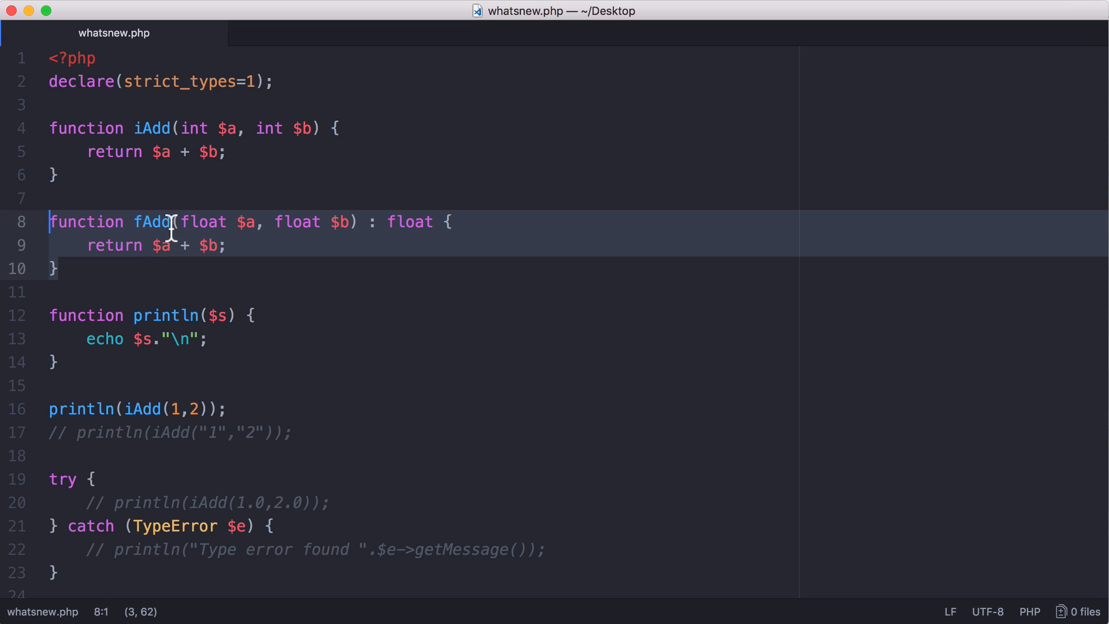
mouse_move(197, 235)
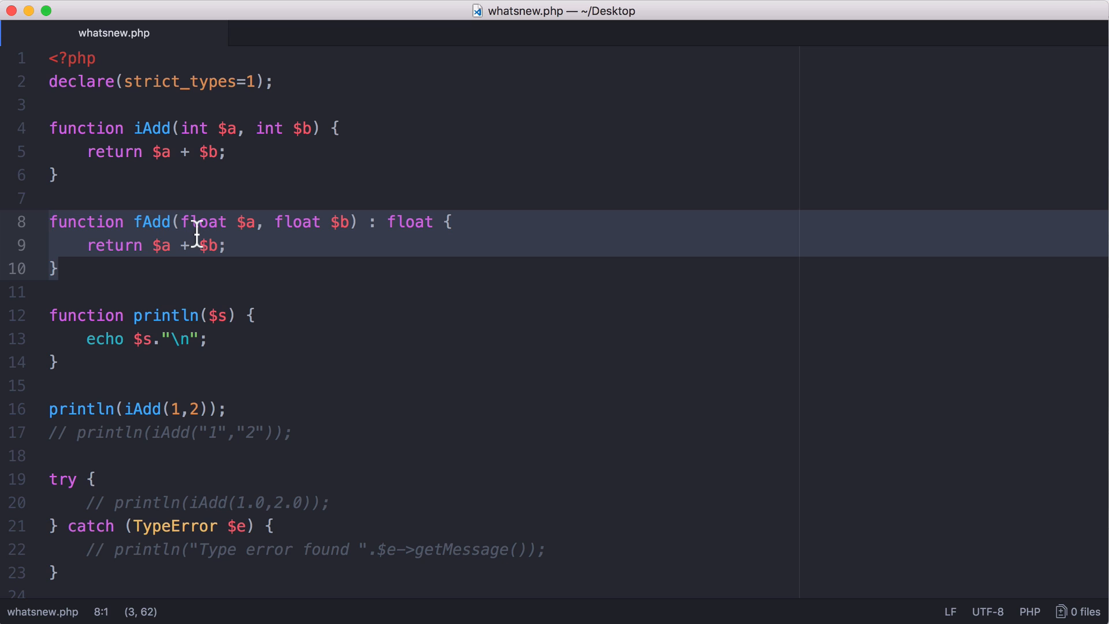
click(297, 221)
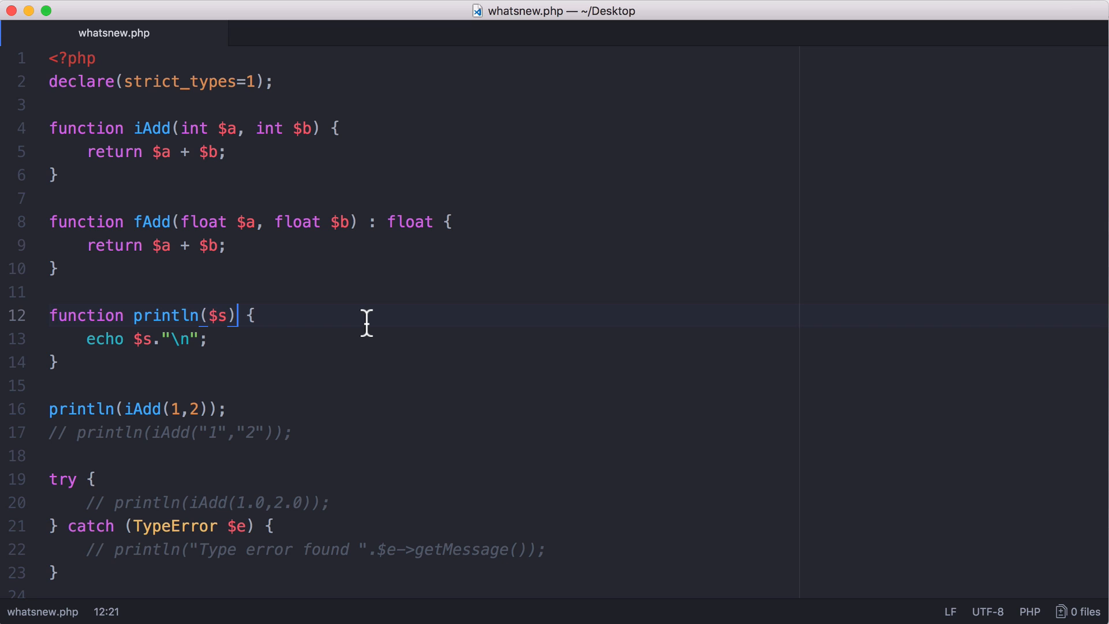
Step: Make the catch block echo "Type error\n" for the float-argument iAdd call
scroll(down, 3)
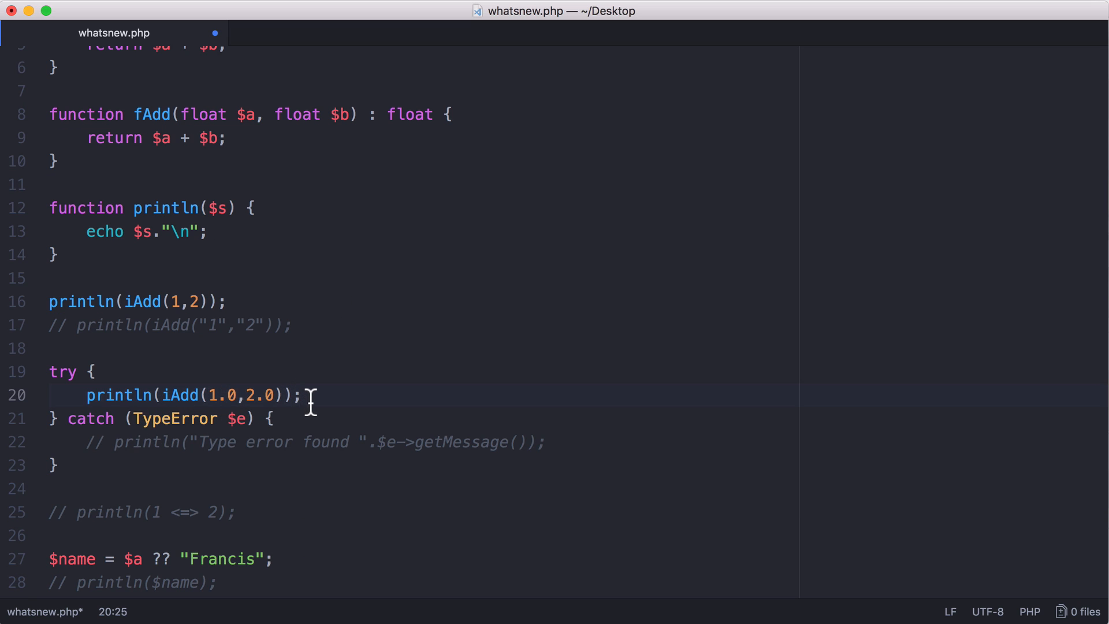
mouse_move(215, 395)
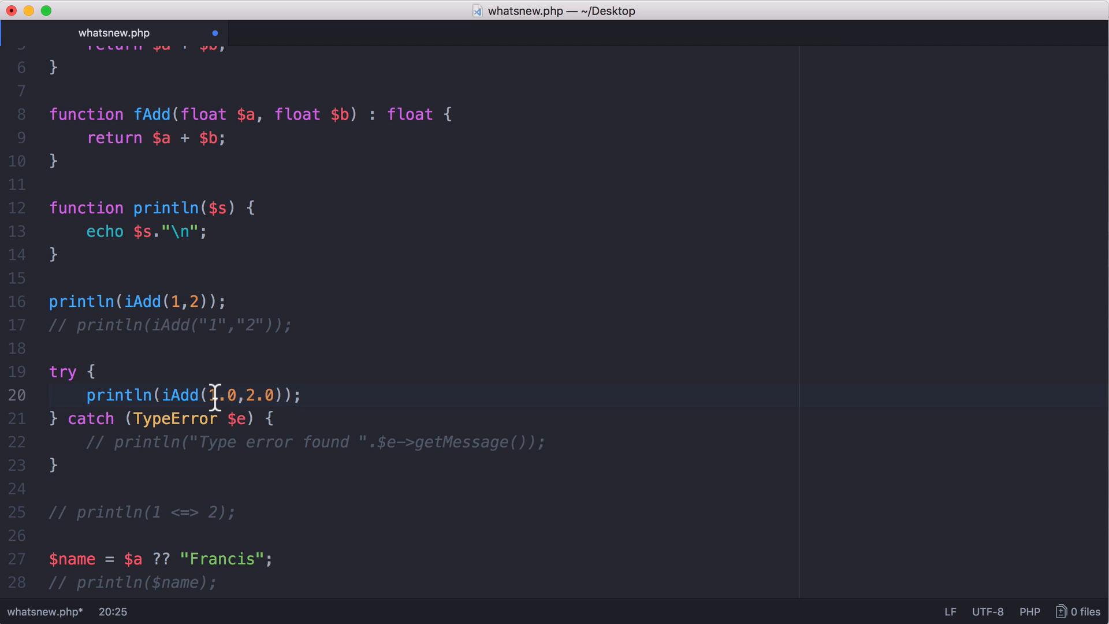
mouse_move(140, 418)
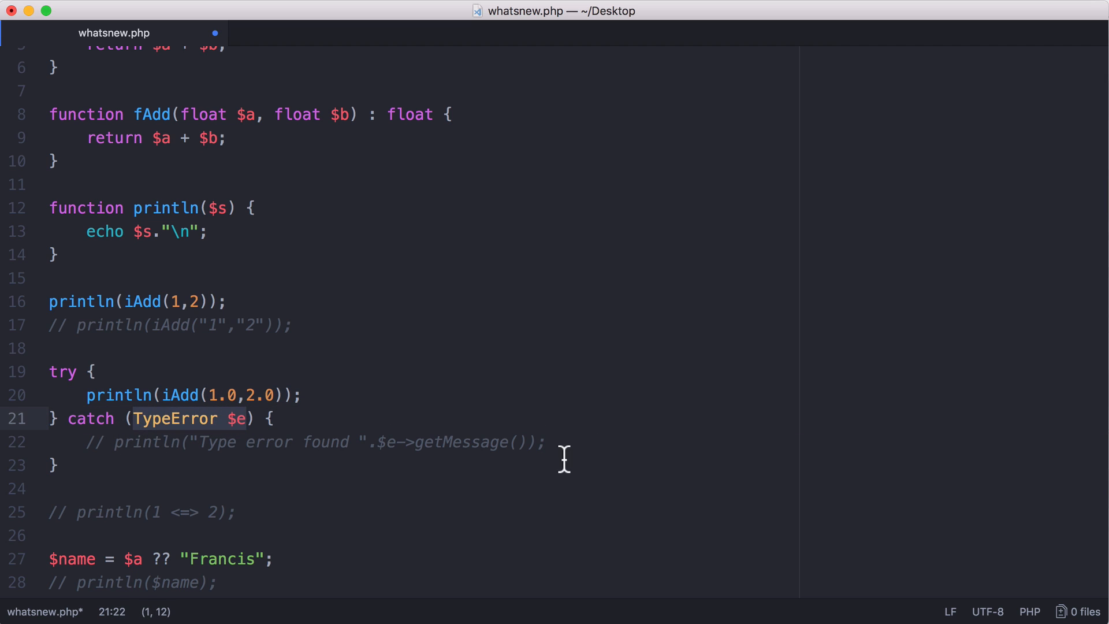
text(echo "Type error\n";)
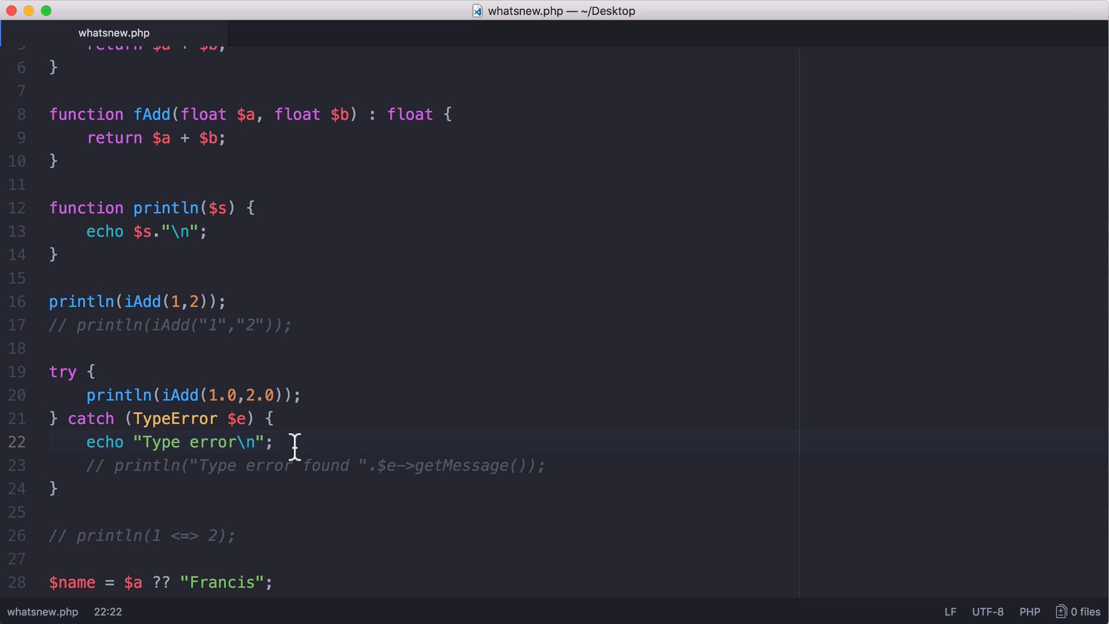
click(275, 441)
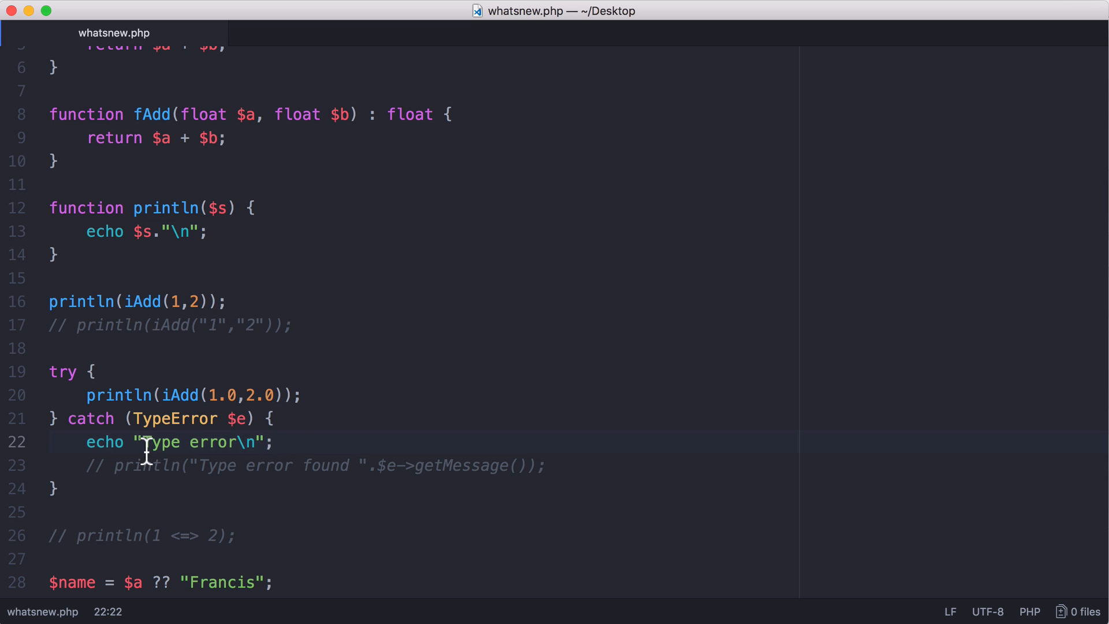
click(276, 443)
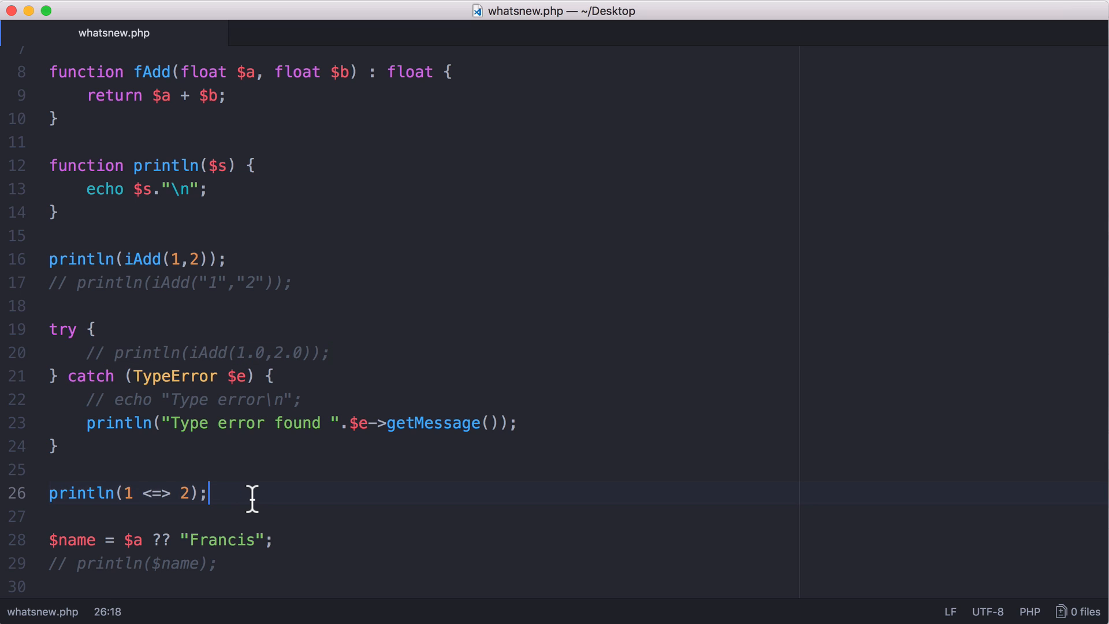
mouse_move(464, 456)
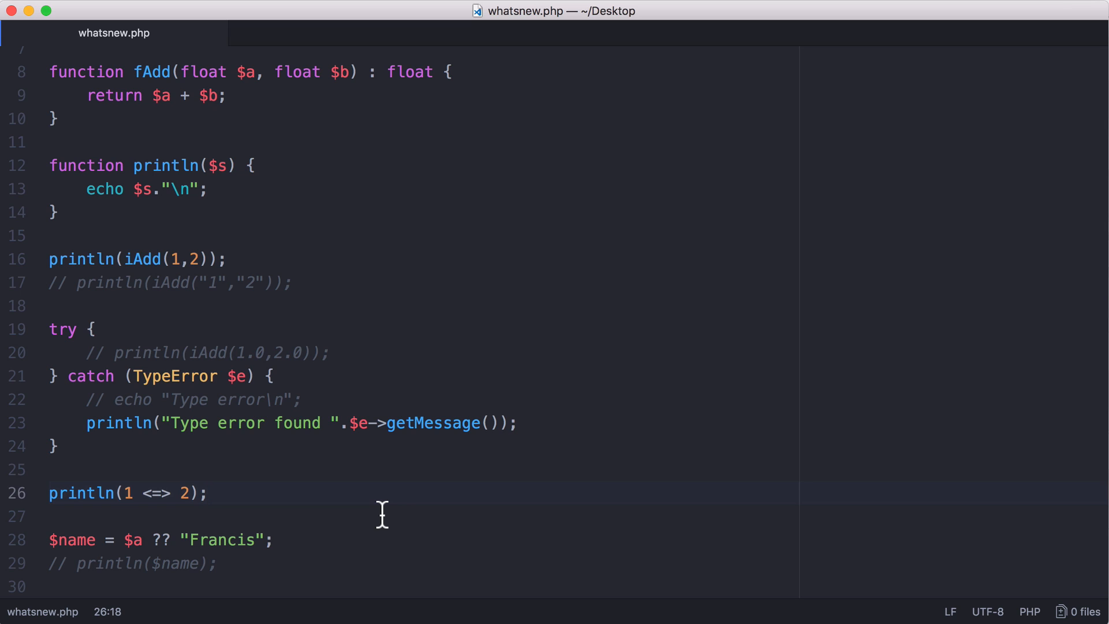
Step: Change the left operand of the spaceship comparison so it reads println(3 <=> 2)
click(208, 493)
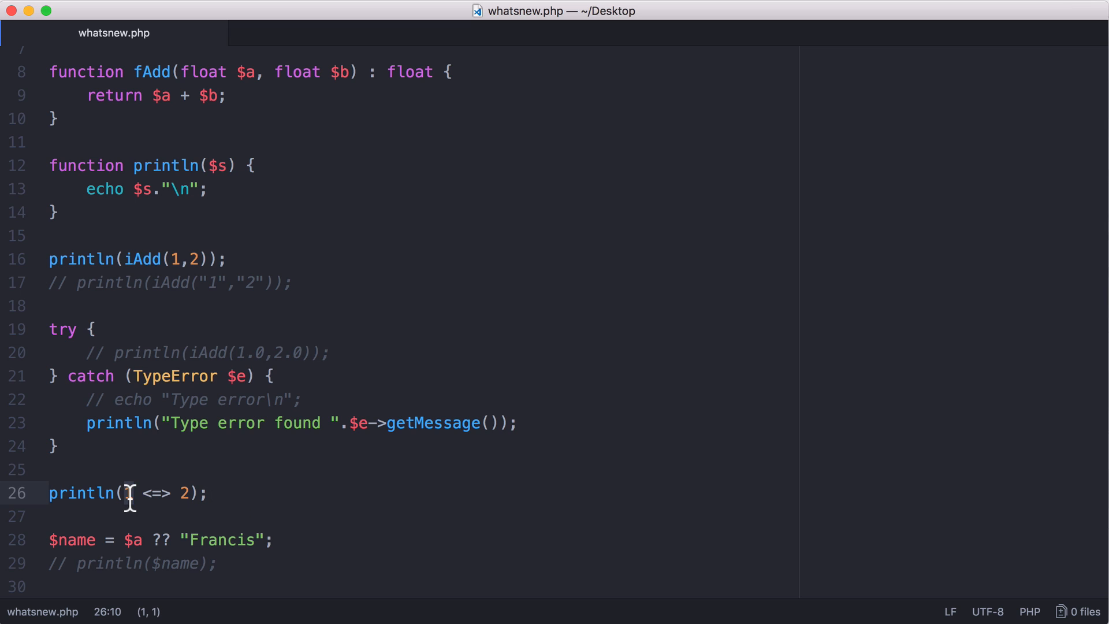
text(1)
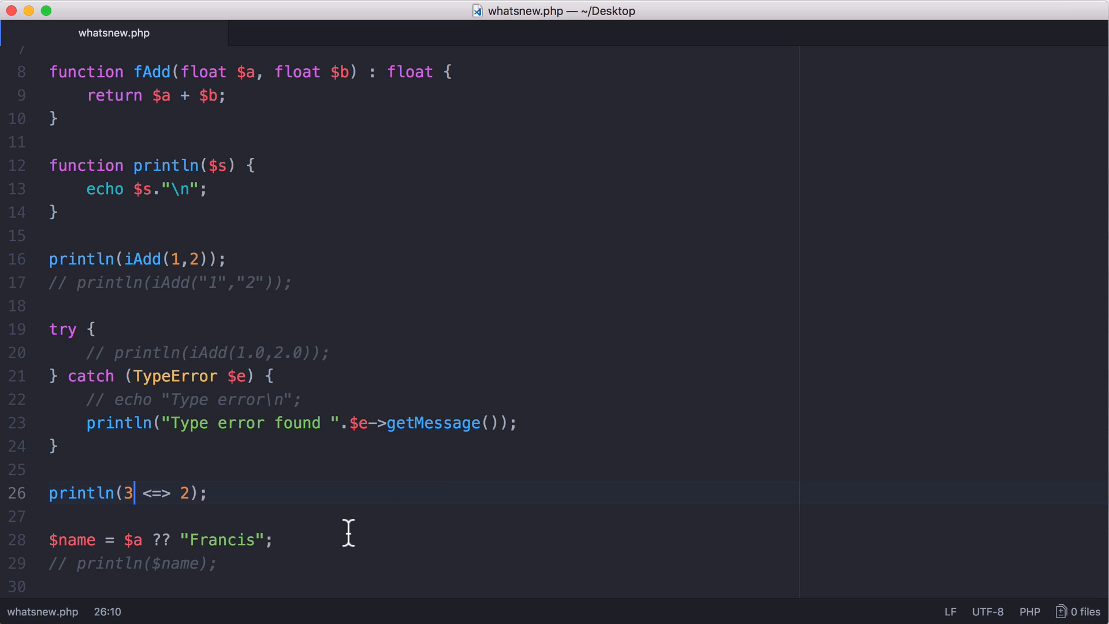
mouse_move(159, 540)
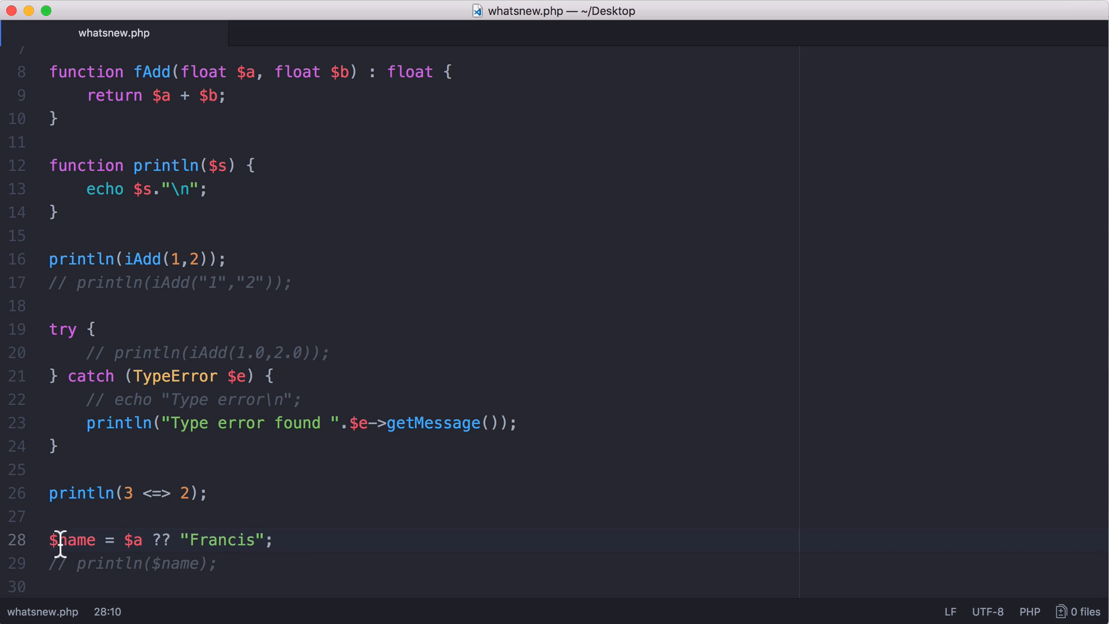
Step: Assign $a = "Conor"; just before the null-coalesce assignment to $name
double_click(71, 539)
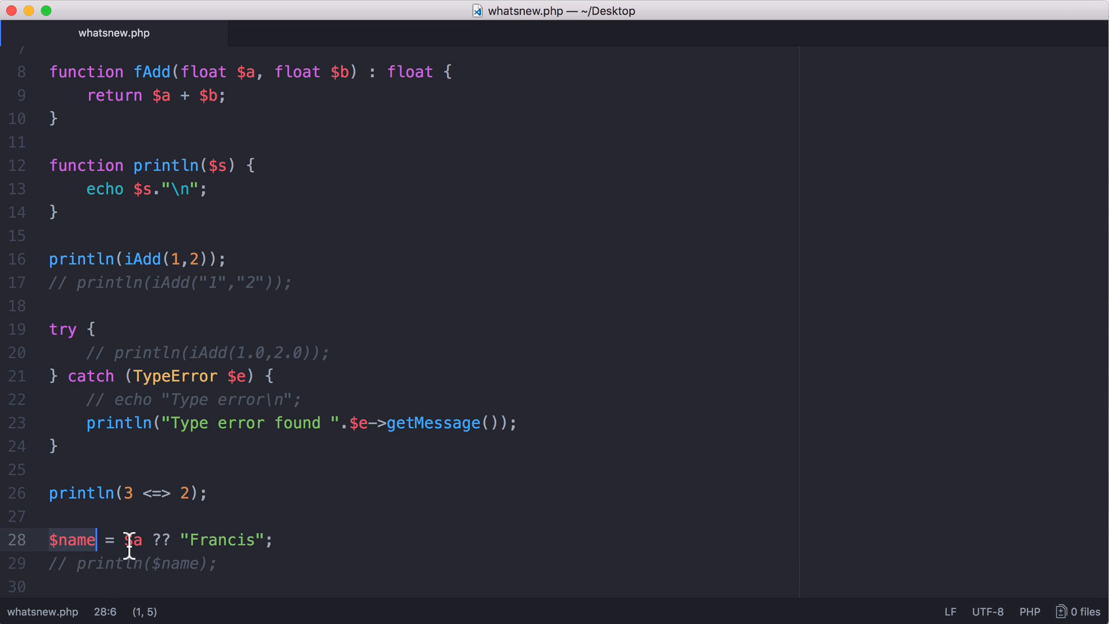
double_click(223, 539)
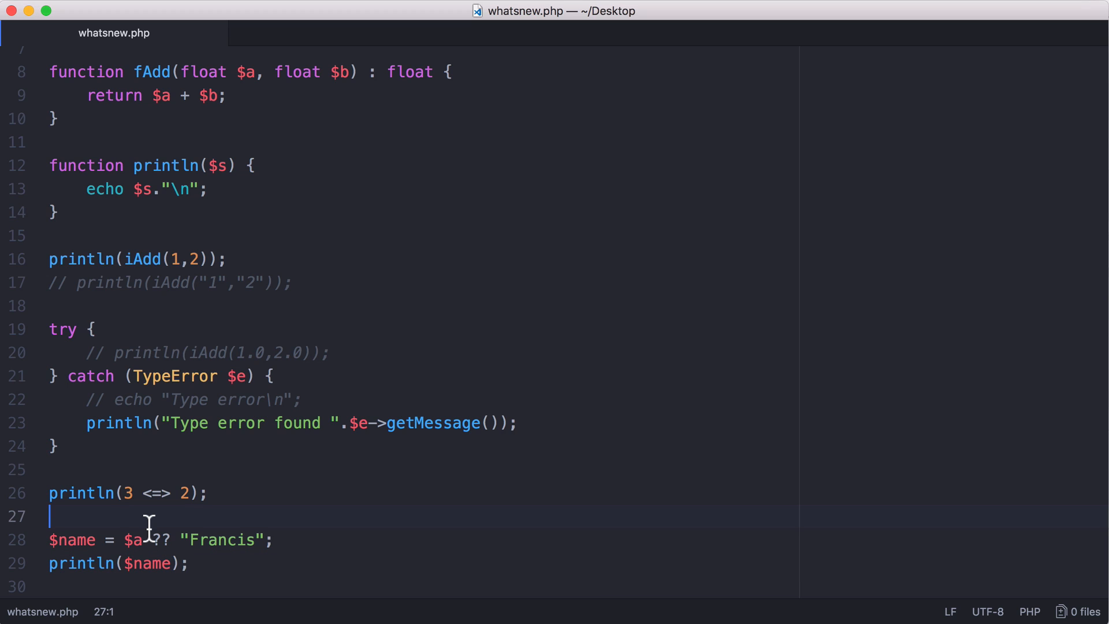
text($a =)
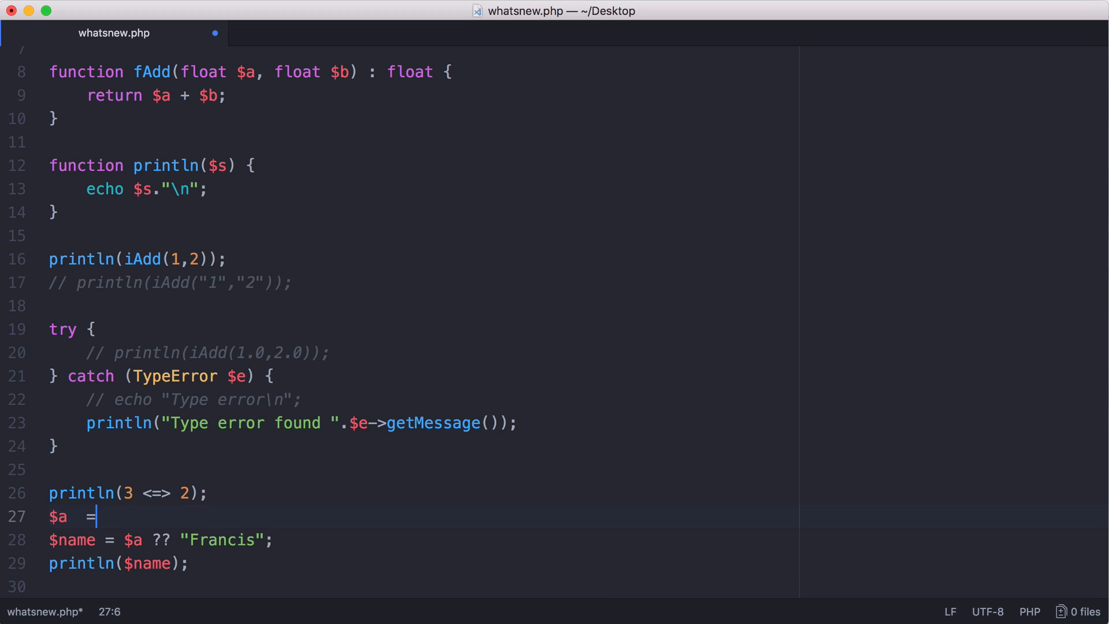
text("Conor";)
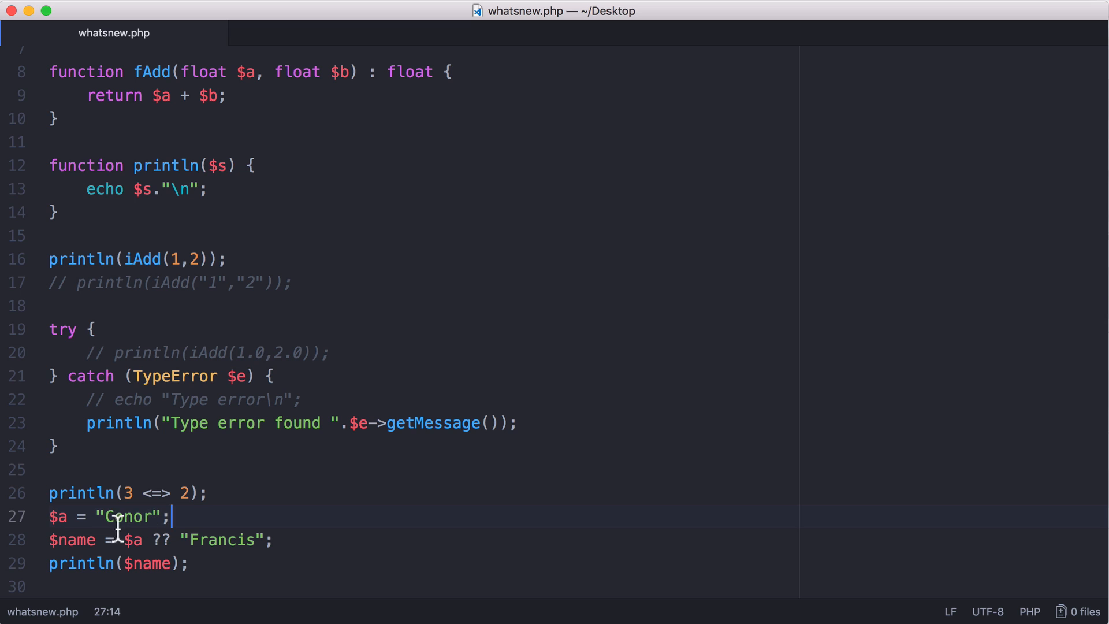